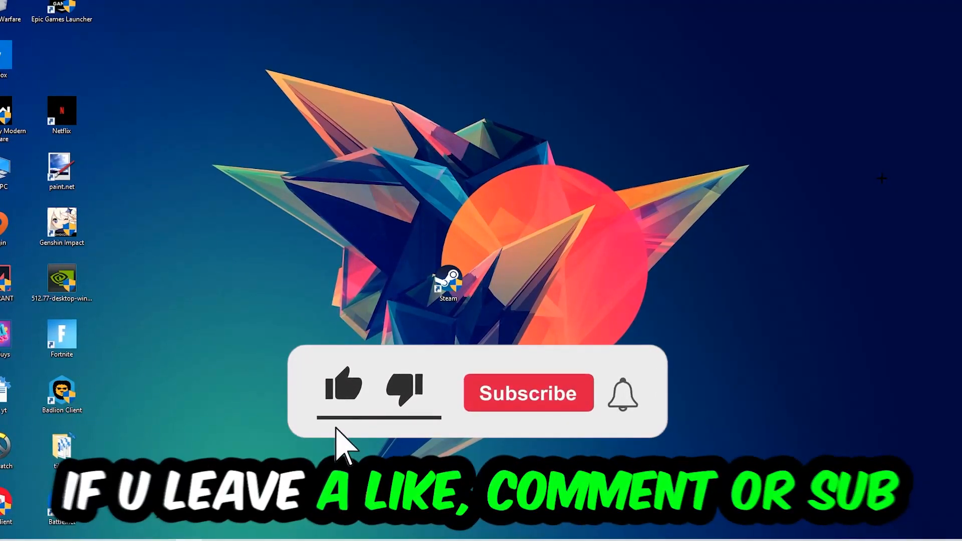
- Launch Task Manager from the taskbar's context menu
click(528, 393)
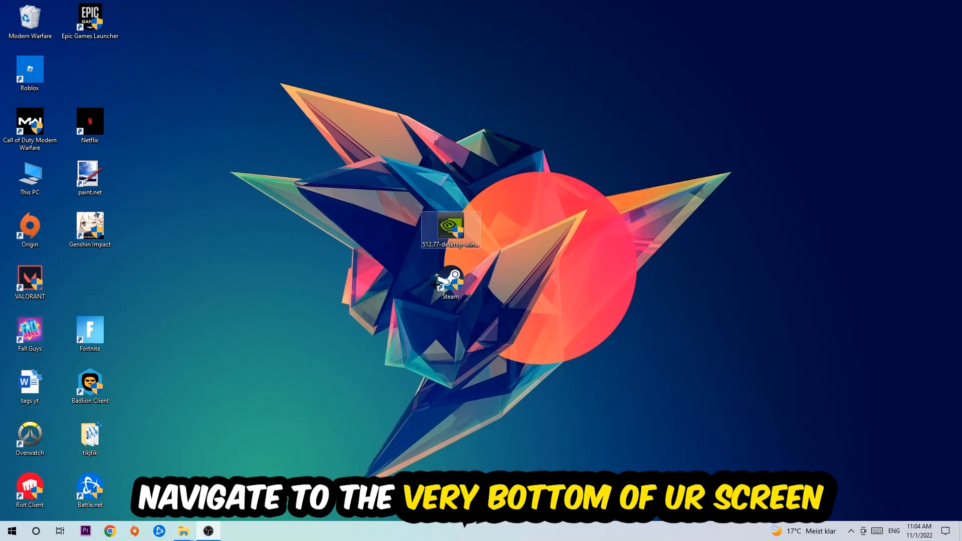
right_click(430, 531)
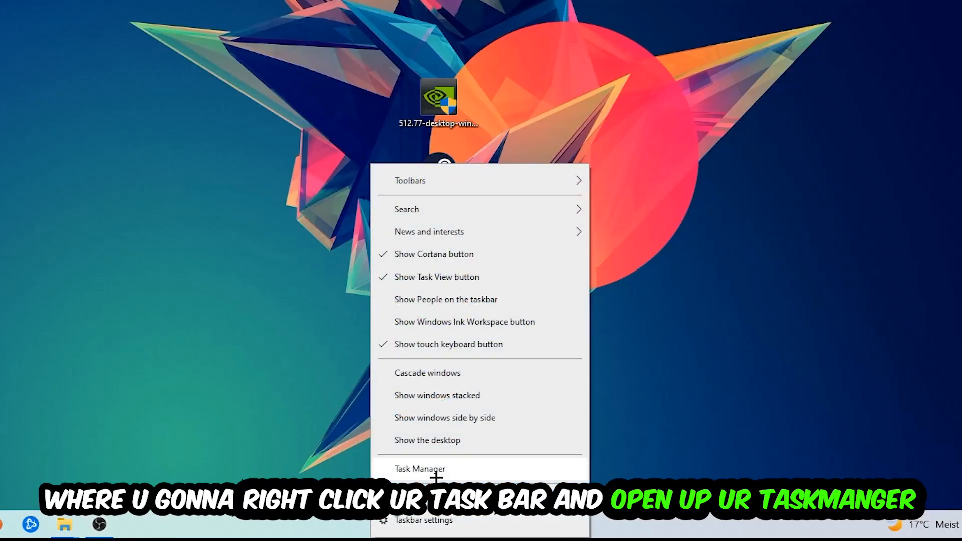
click(419, 469)
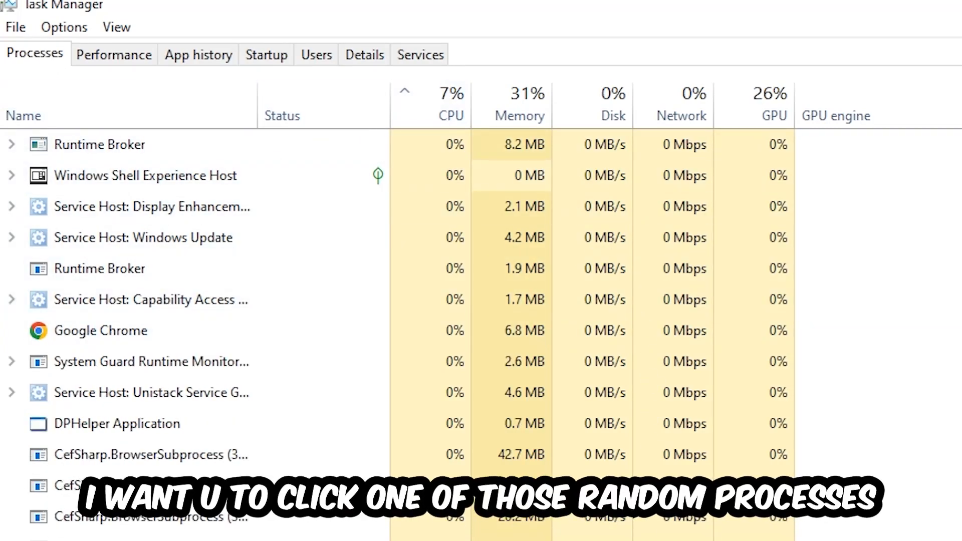
- Review the process list and bring up actions for Console Window Host
click(116, 423)
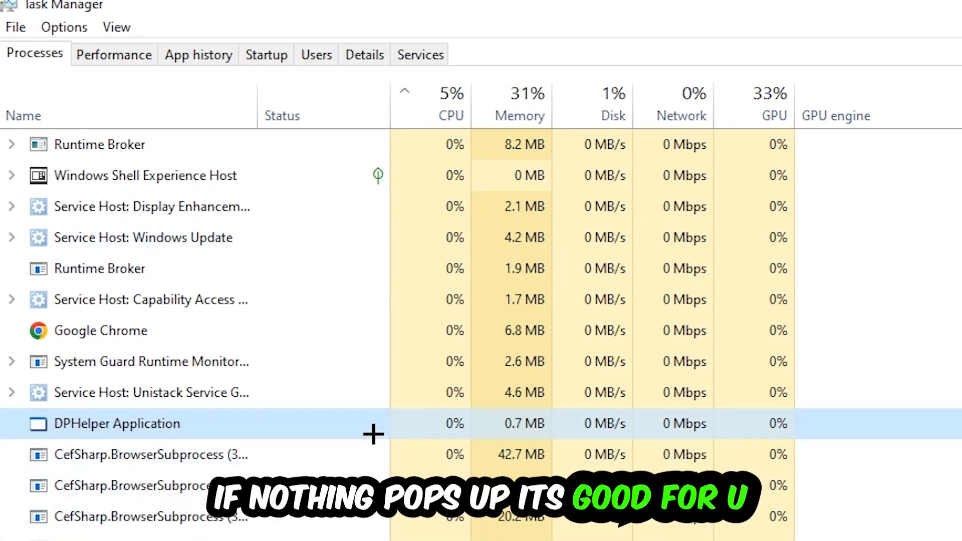
scroll(down, 3)
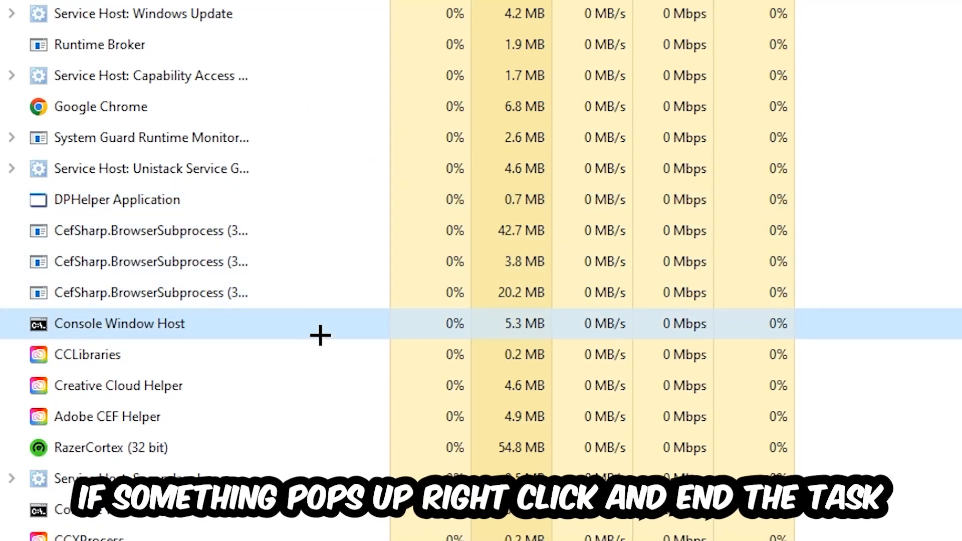
right_click(118, 324)
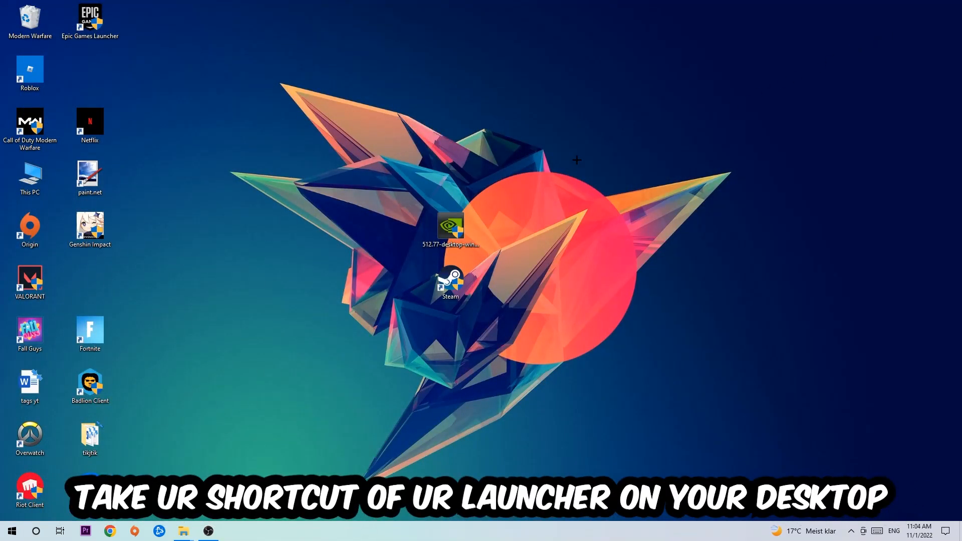
- Move the Steam shortcut higher on the desktop and show its context menu
click(449, 281)
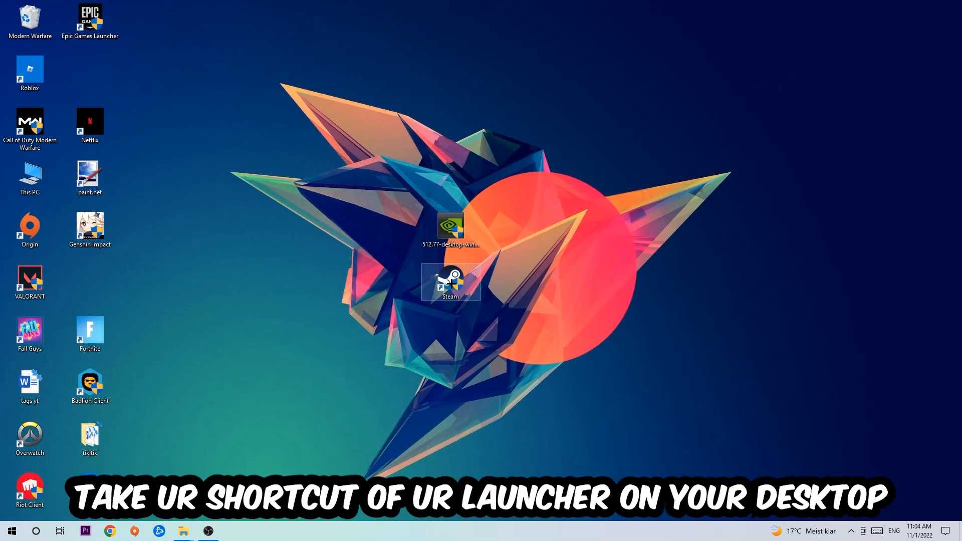
drag(449, 283, 569, 179)
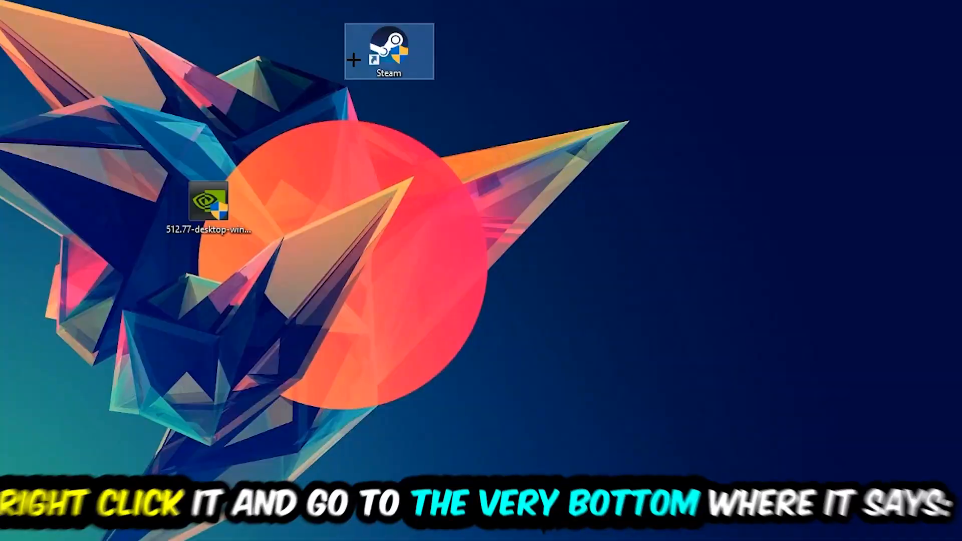
right_click(389, 52)
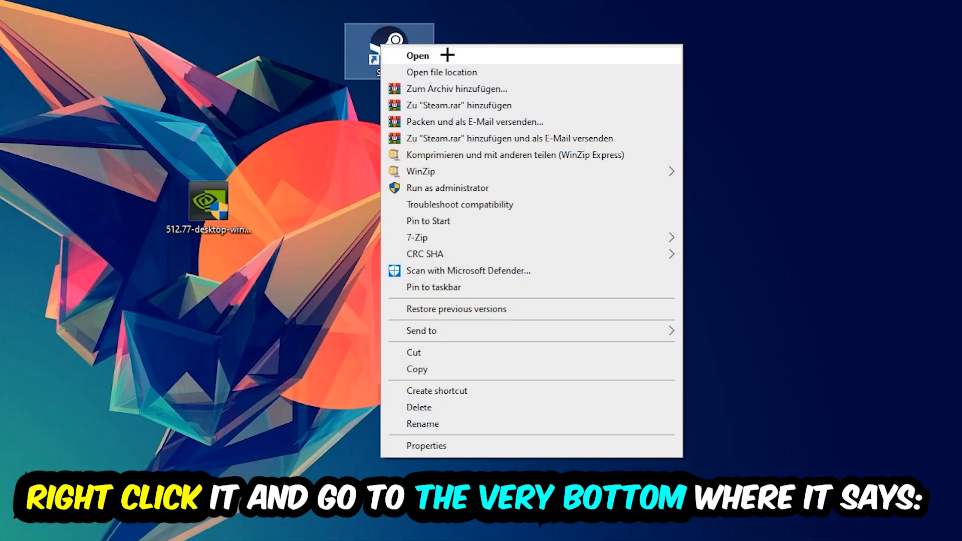
- Open the Steam shortcut's Properties window
click(426, 445)
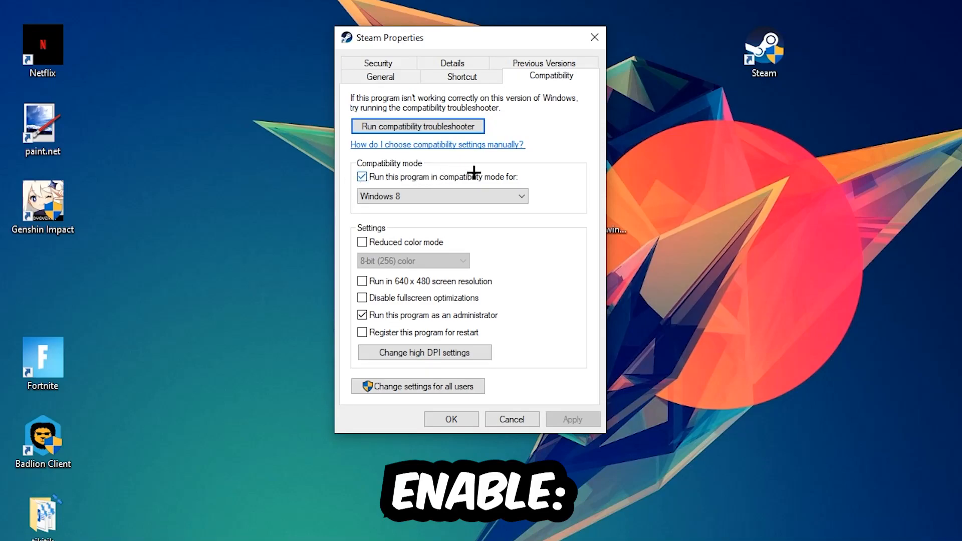
mouse_move(491, 280)
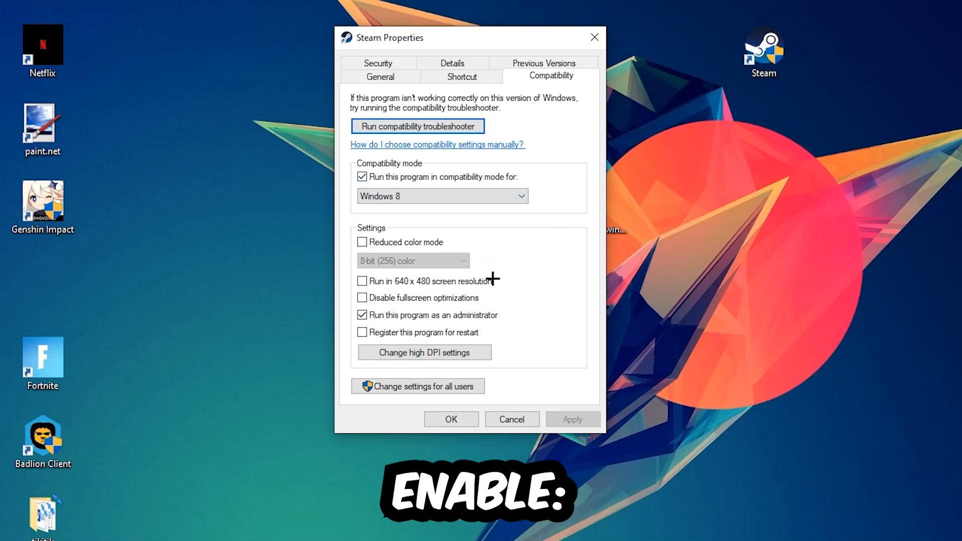